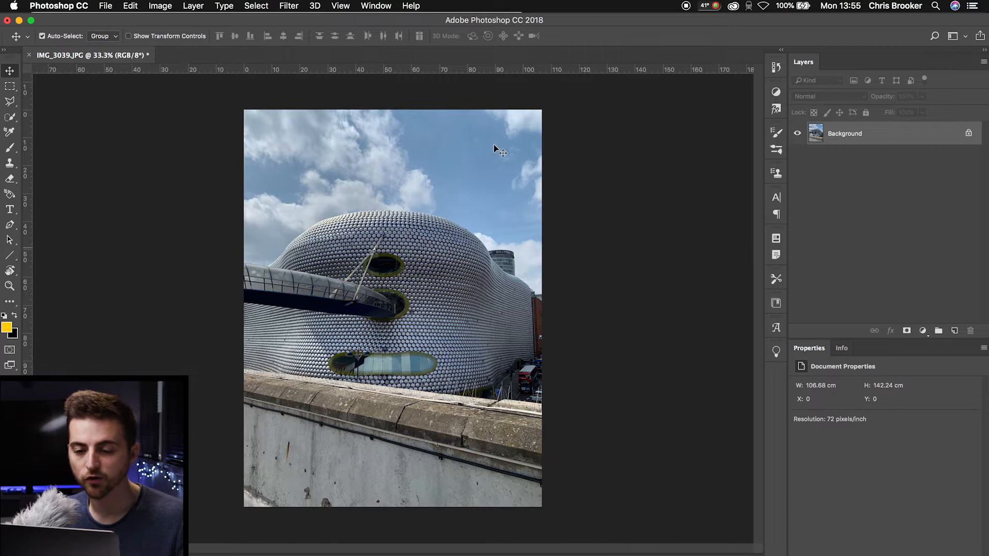
pyautogui.moveTo(367, 238)
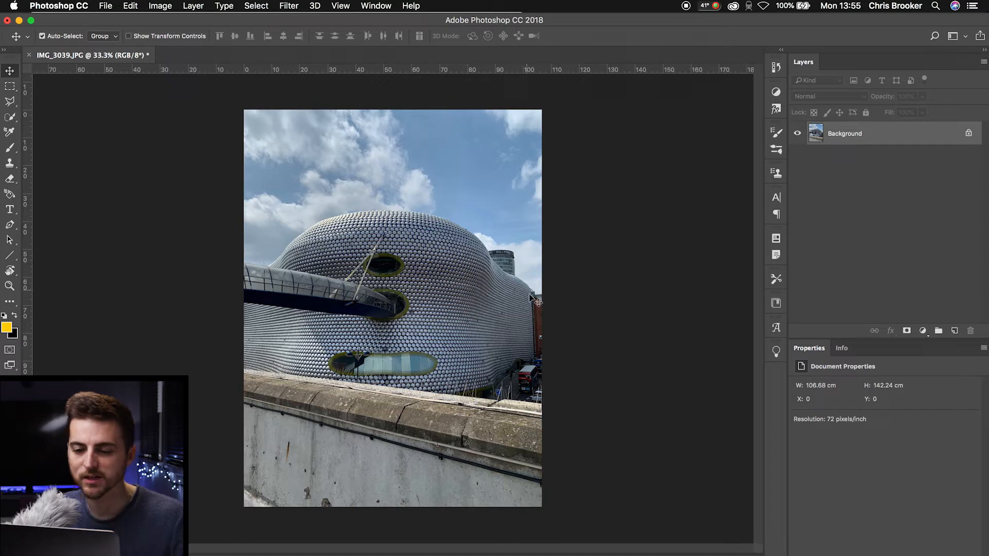
pyautogui.moveTo(649, 453)
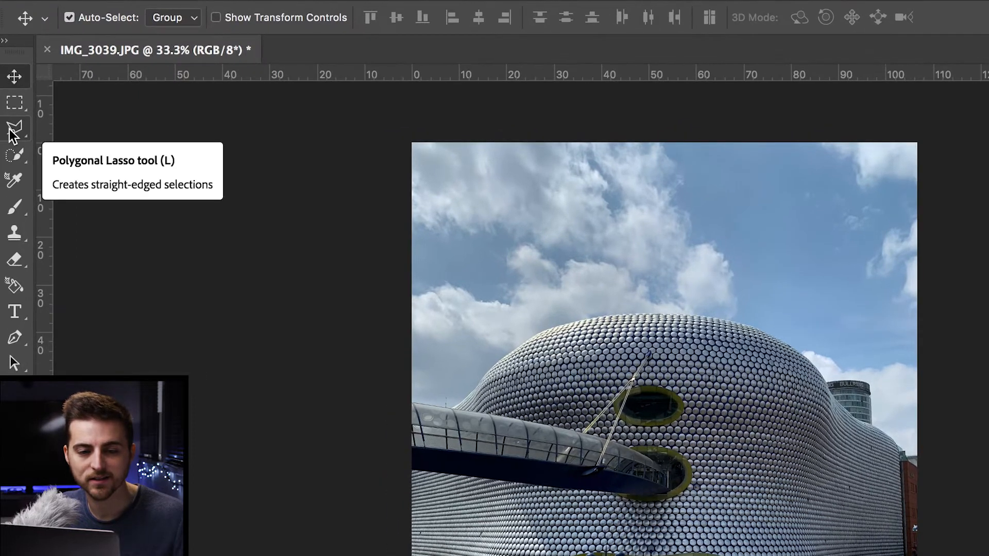
# Choose the Polygonal Lasso from the lasso flyout for straight-edged selection.
pyautogui.click(15, 128)
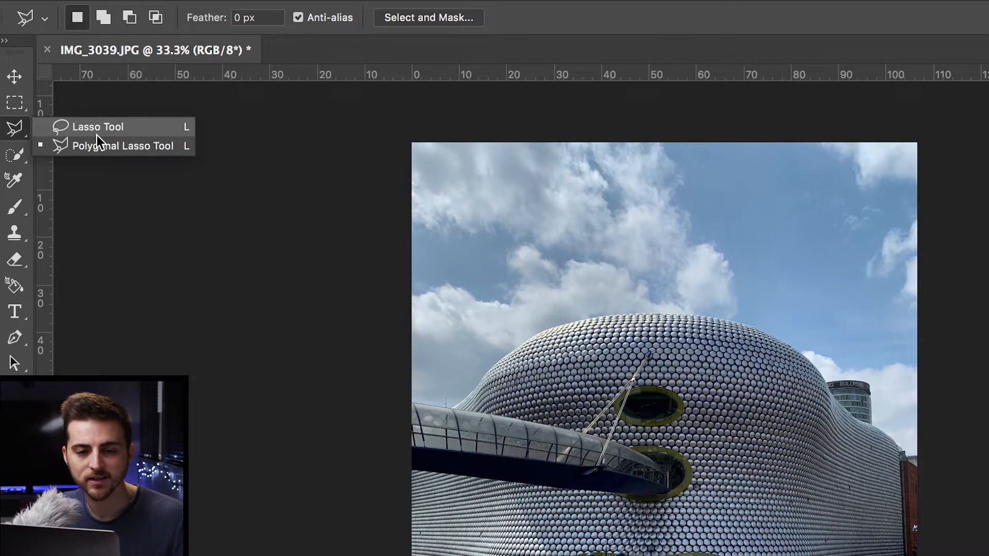
pyautogui.moveTo(113, 145)
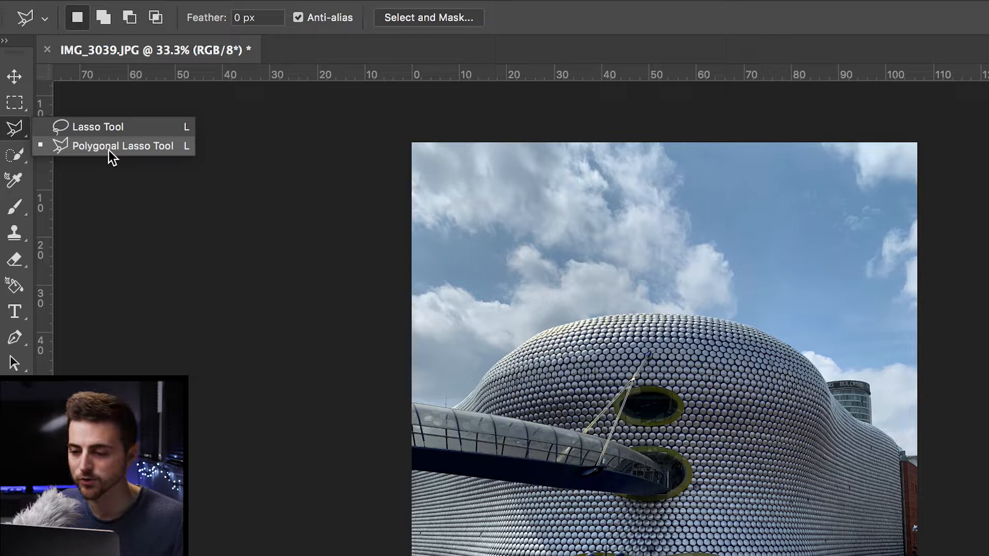
pyautogui.click(123, 145)
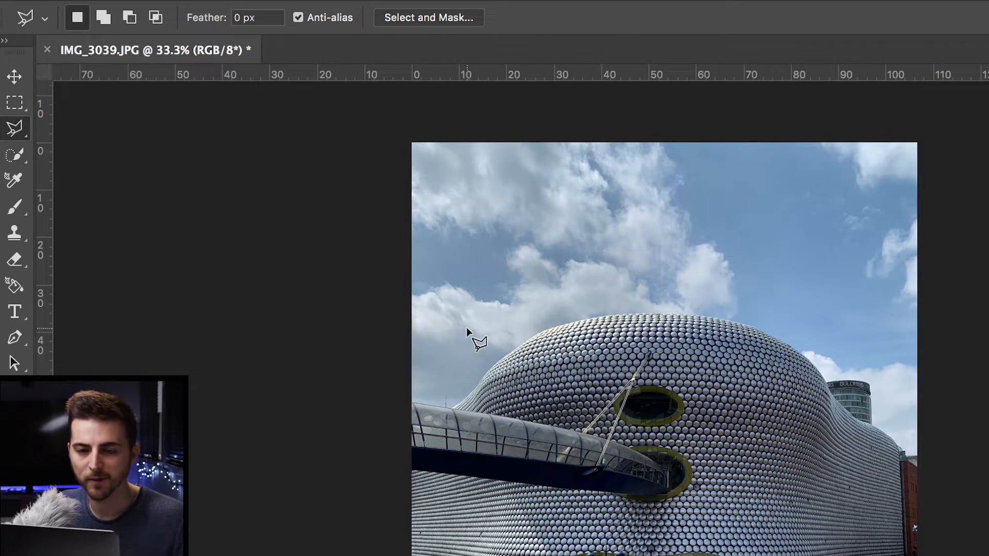
pyautogui.moveTo(354, 125)
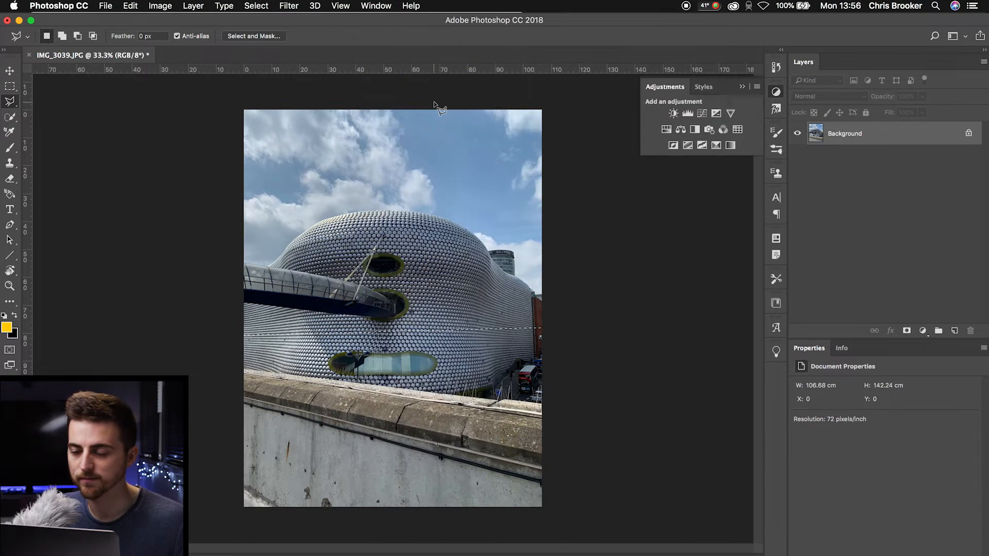
# Create a Hue/Saturation adjustment layer masked to the current selection.
pyautogui.click(777, 93)
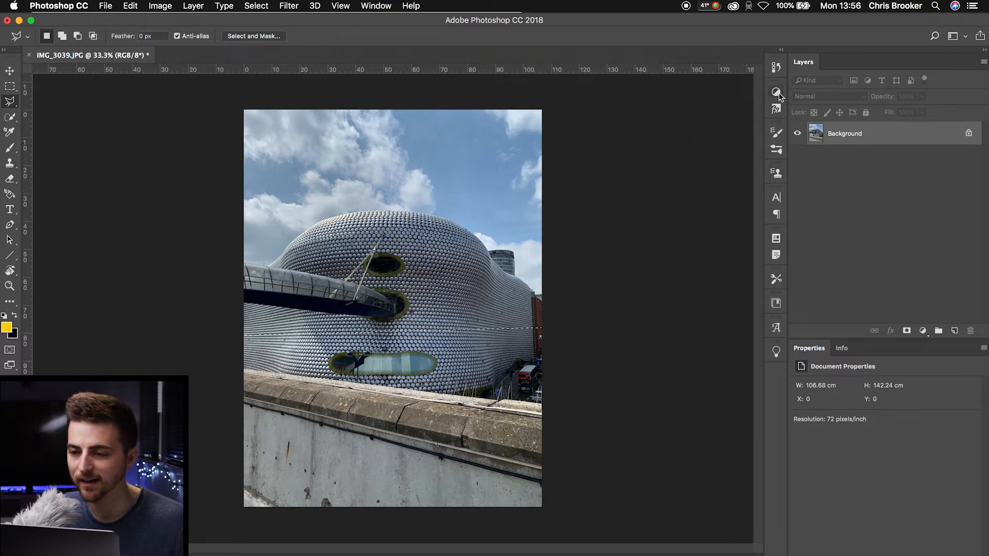
pyautogui.click(777, 94)
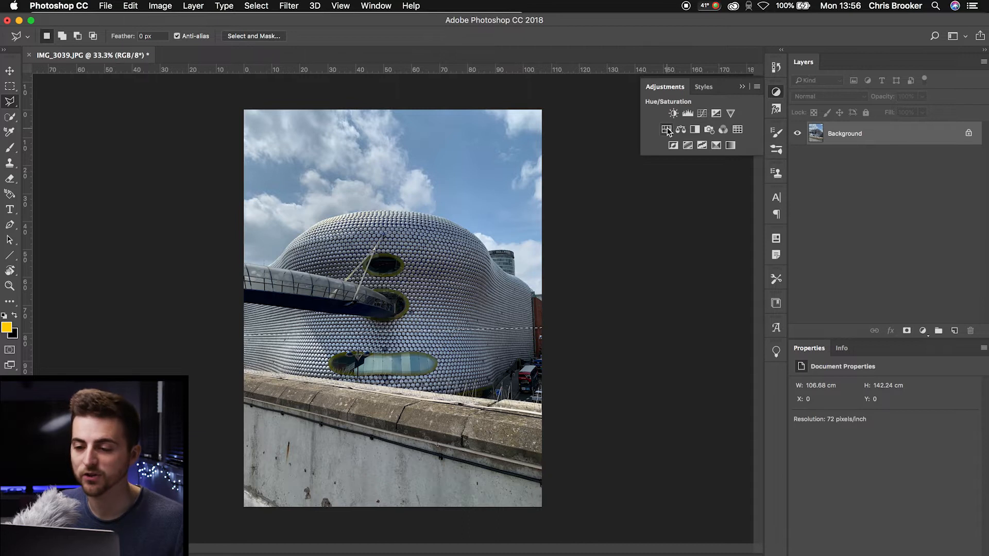
pyautogui.click(667, 130)
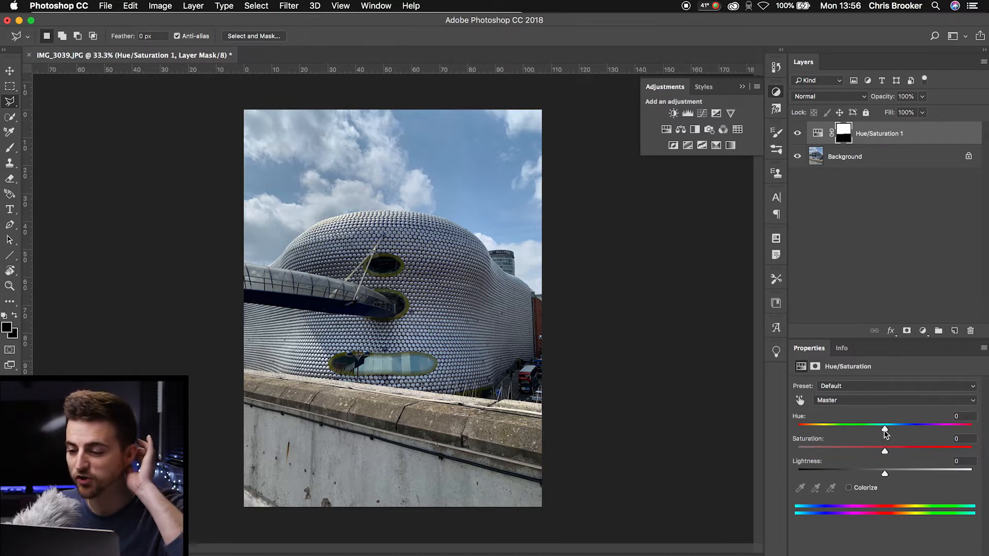
# Slide the Hue through orange, green and teal, settling on pink at +104.
pyautogui.moveTo(885, 427); pyautogui.dragTo(886, 427)
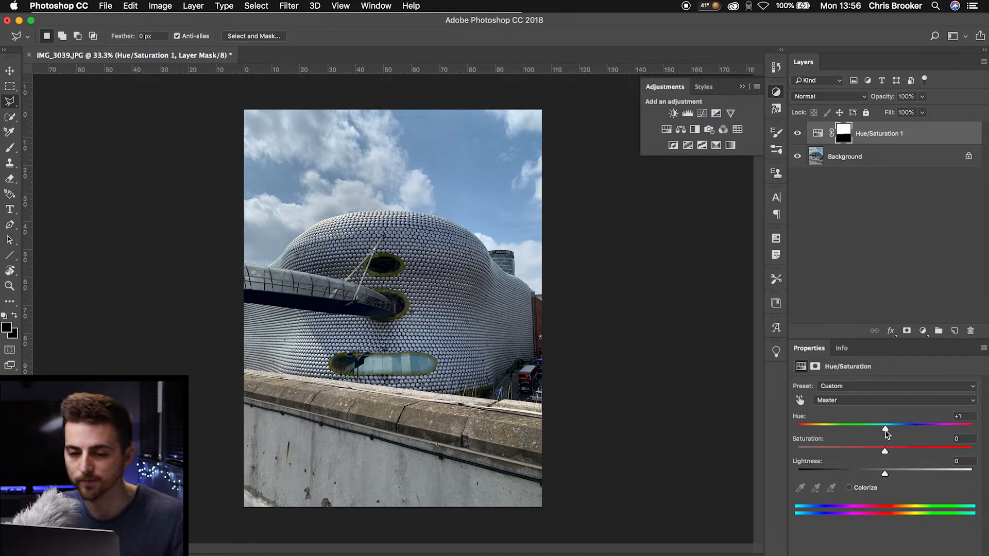
pyautogui.moveTo(885, 428); pyautogui.dragTo(798, 427)
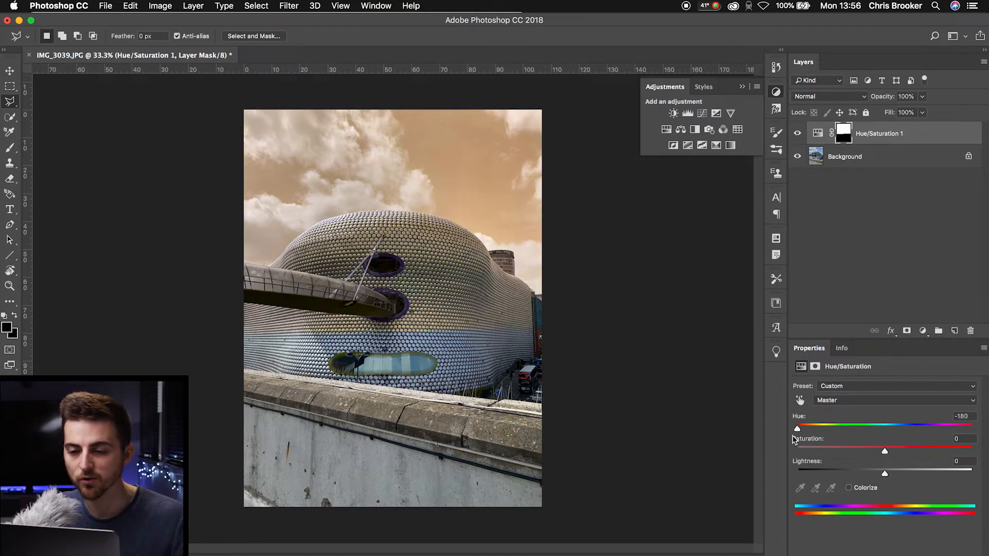
pyautogui.moveTo(797, 427); pyautogui.dragTo(818, 427)
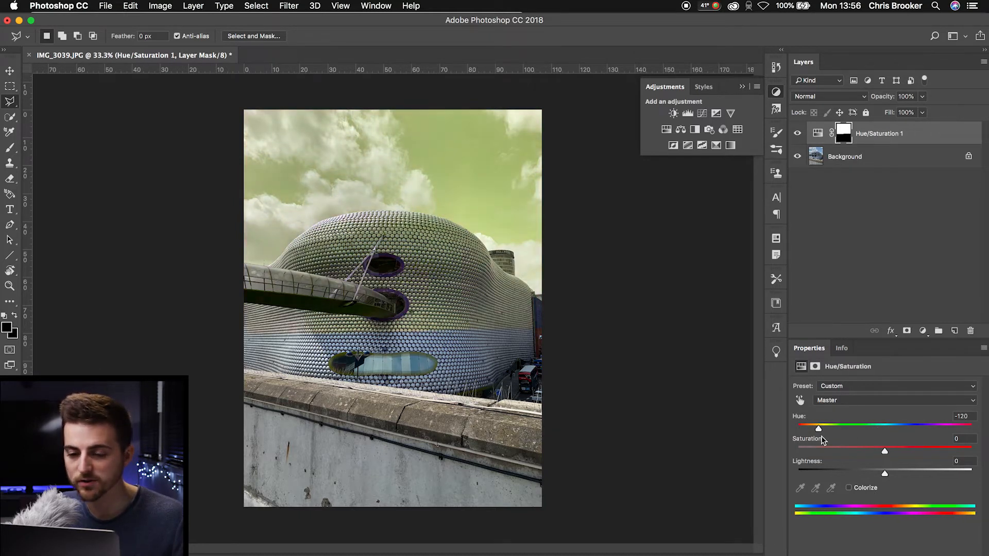
pyautogui.moveTo(818, 428); pyautogui.dragTo(839, 428)
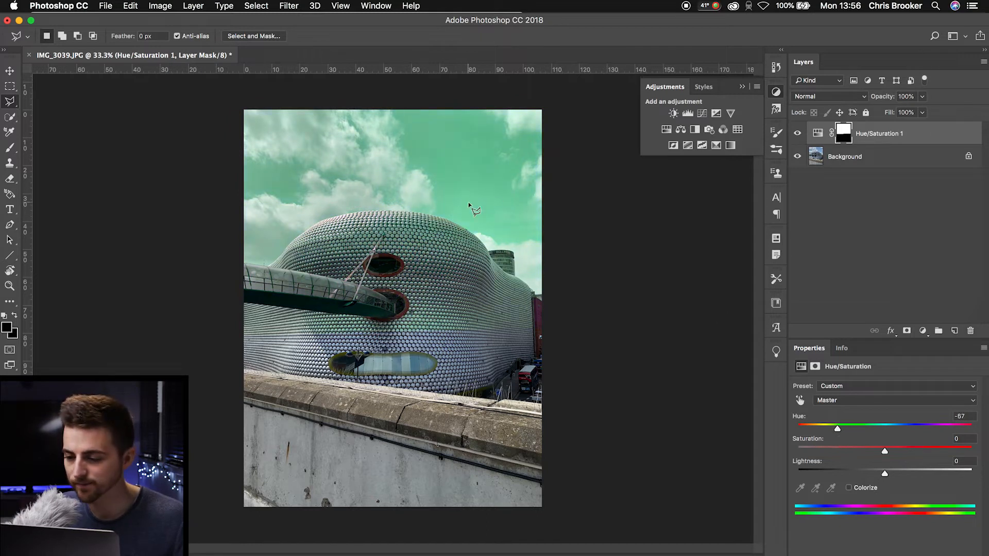
pyautogui.moveTo(836, 428); pyautogui.dragTo(948, 428)
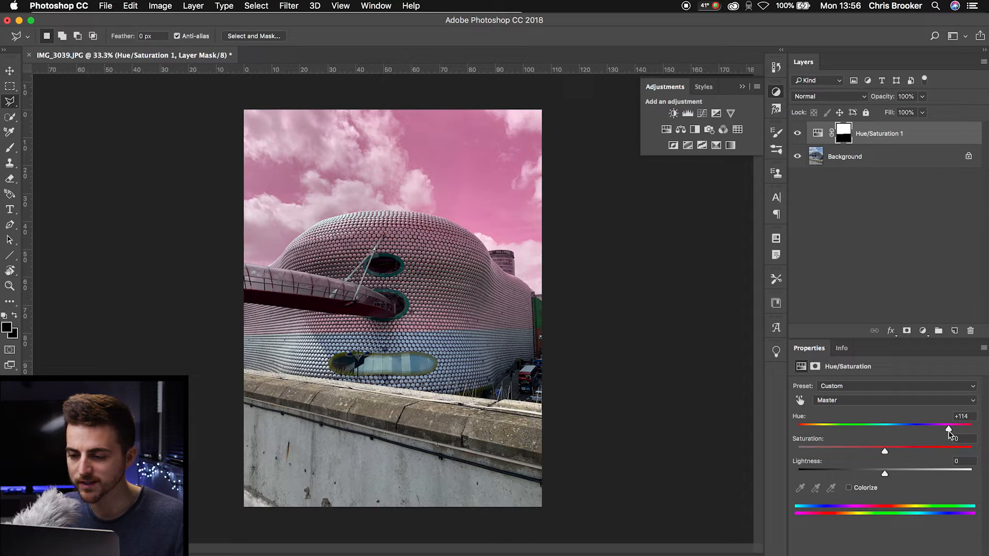
# Set Saturation to +28 with Lightness back at 0, then target the adjustment layer itself.
pyautogui.moveTo(884, 451); pyautogui.dragTo(927, 451)
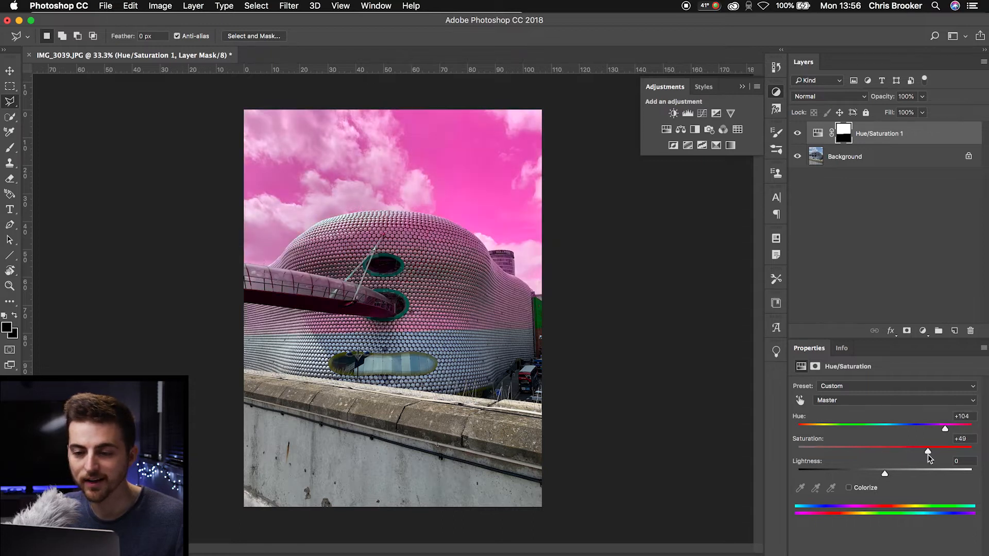
pyautogui.moveTo(927, 452); pyautogui.dragTo(911, 451)
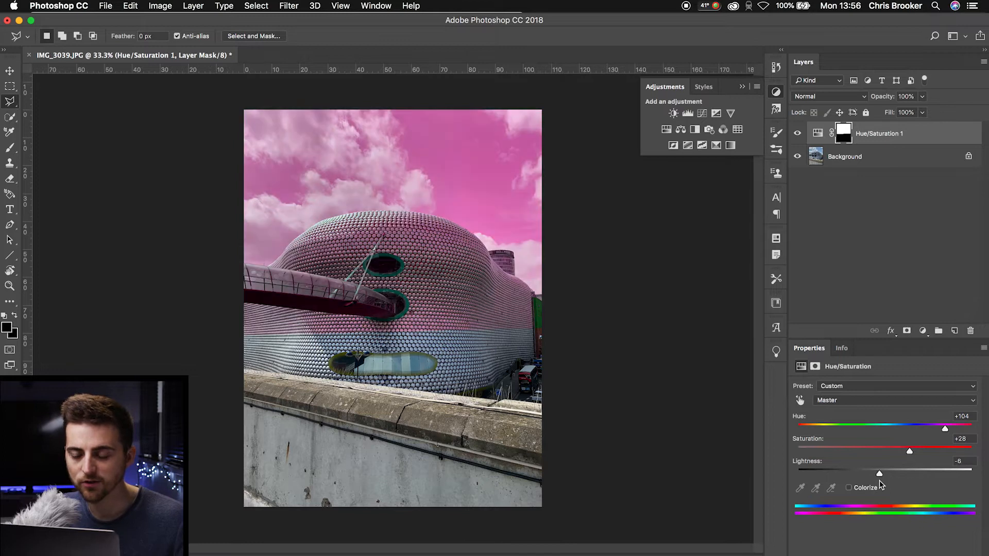
pyautogui.moveTo(879, 474); pyautogui.dragTo(884, 473)
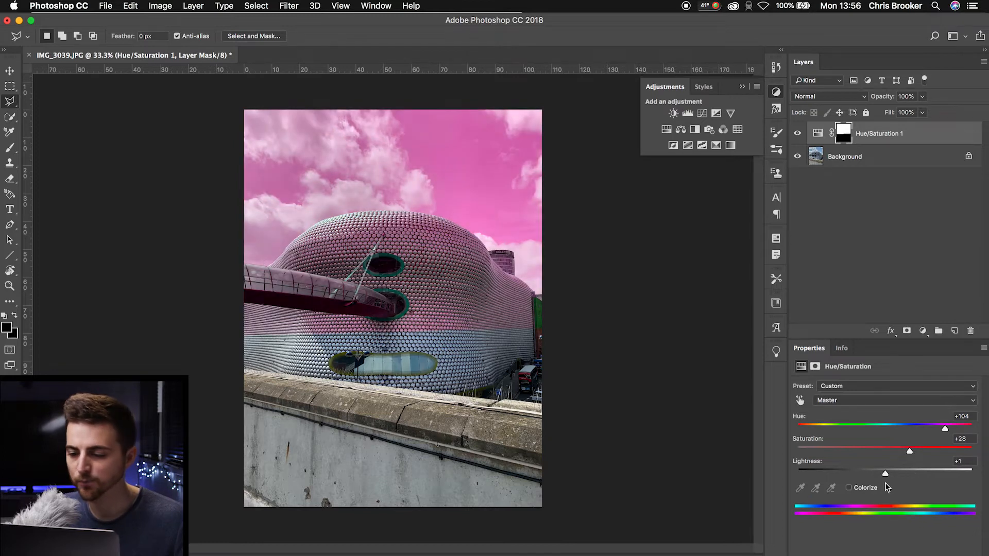
pyautogui.moveTo(886, 474); pyautogui.dragTo(883, 474)
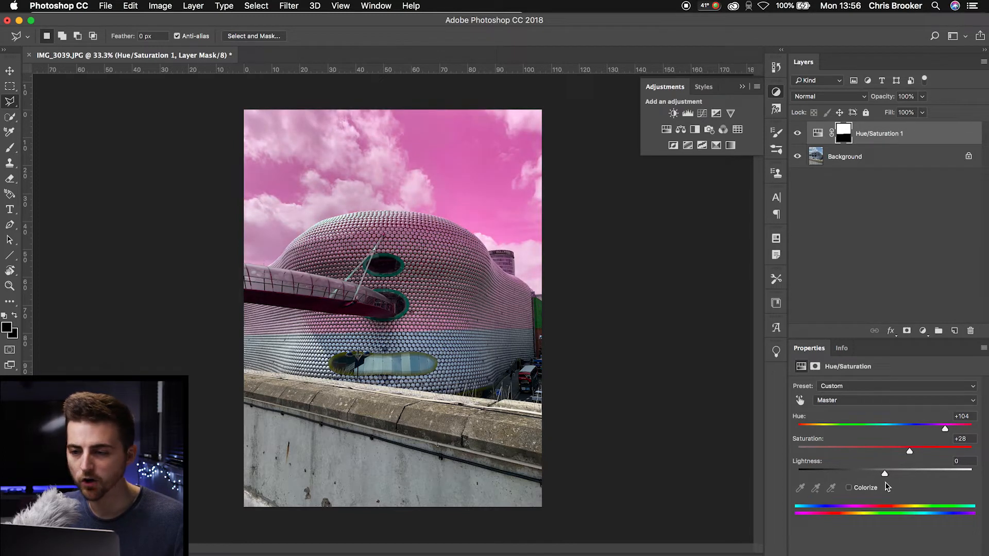
pyautogui.click(751, 104)
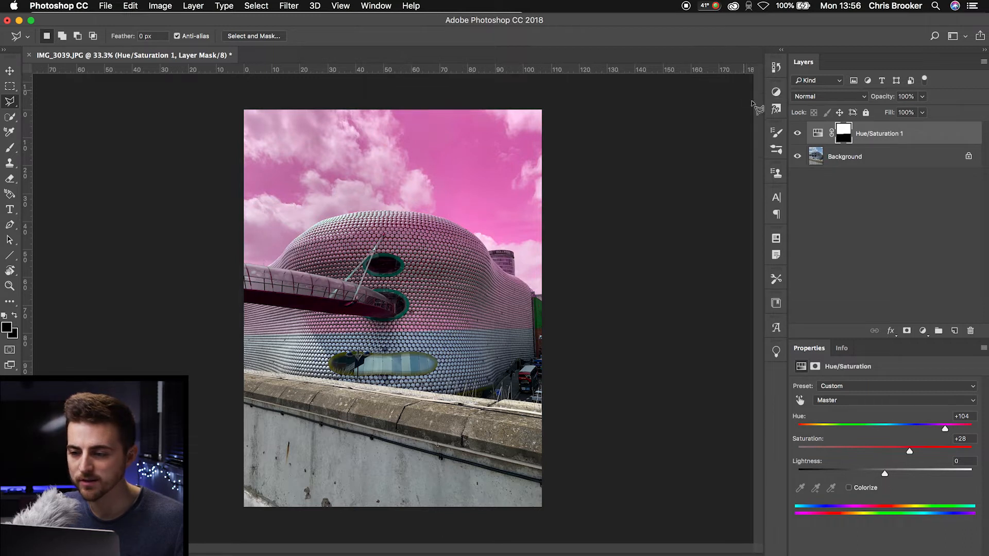
pyautogui.click(818, 133)
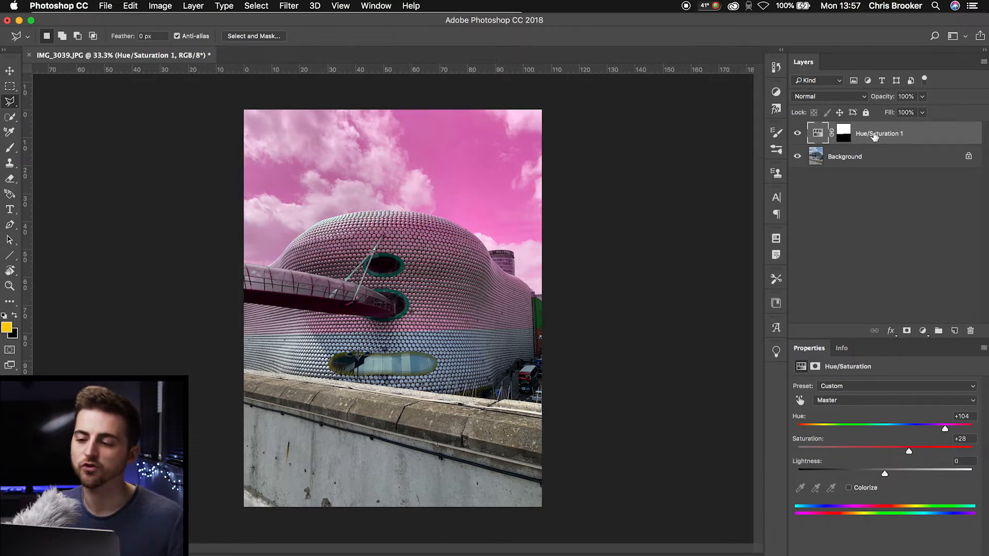
pyautogui.moveTo(392, 181)
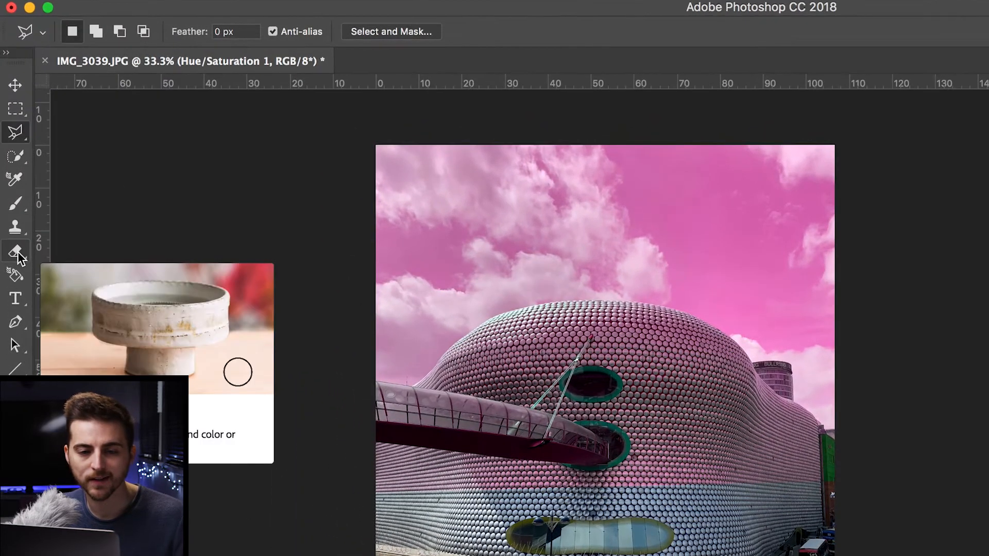
# Give the Eraser a soft 500 px brush with 0% hardness.
pyautogui.click(15, 251)
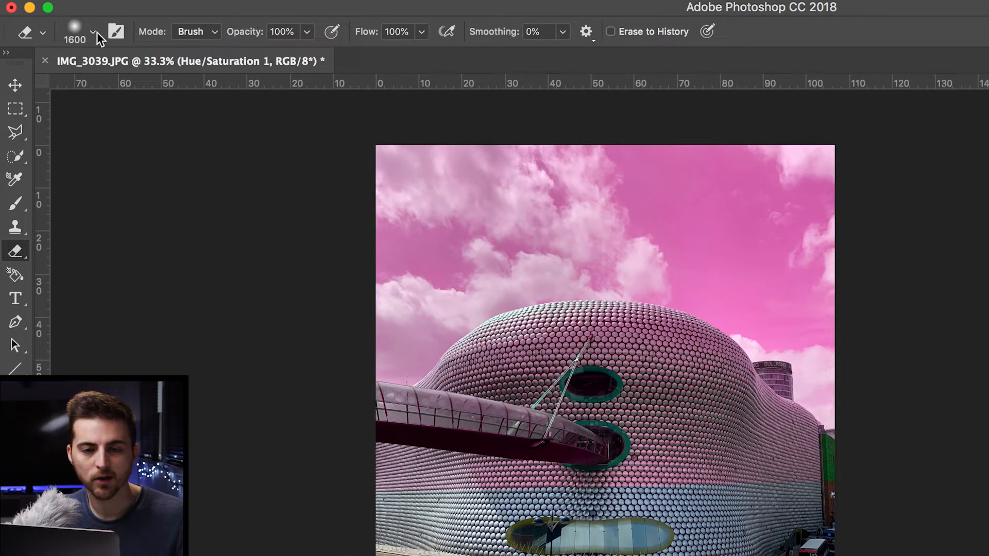
pyautogui.click(94, 32)
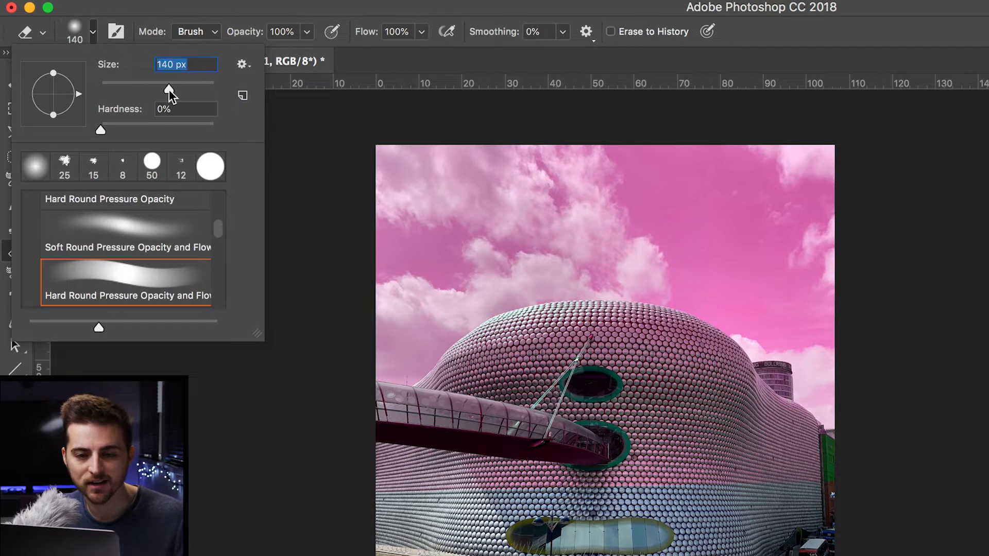
pyautogui.moveTo(168, 91); pyautogui.dragTo(198, 90)
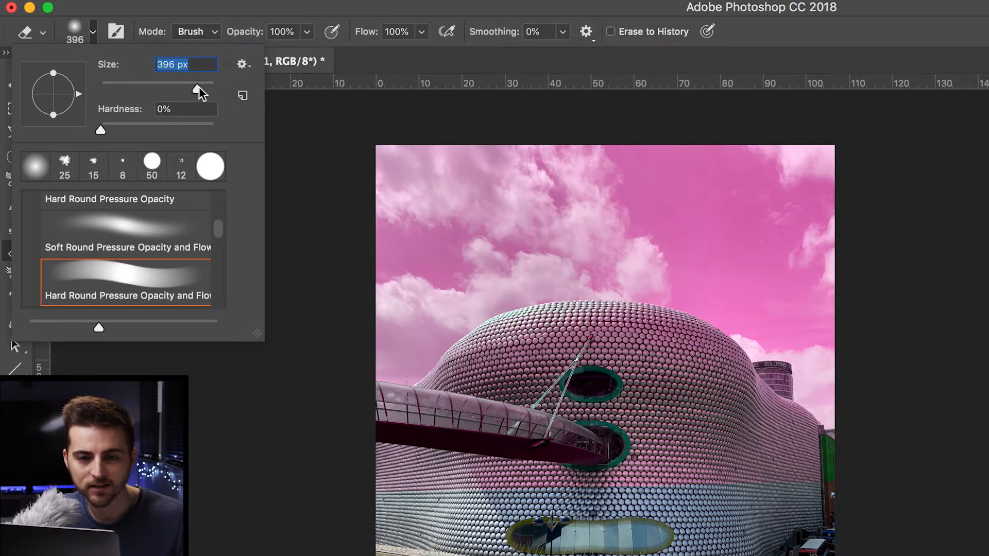
pyautogui.moveTo(180, 83); pyautogui.dragTo(197, 82)
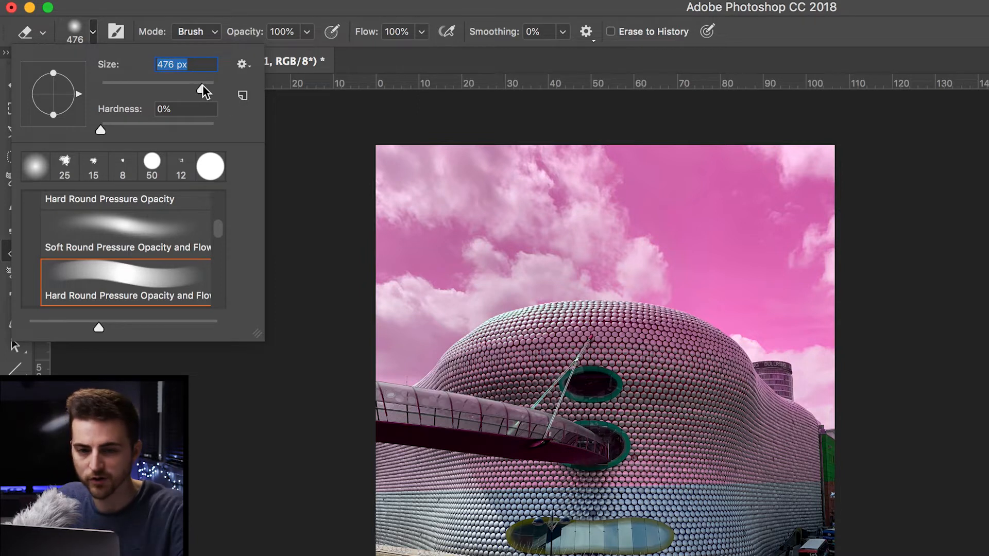
pyautogui.moveTo(202, 82); pyautogui.dragTo(214, 83)
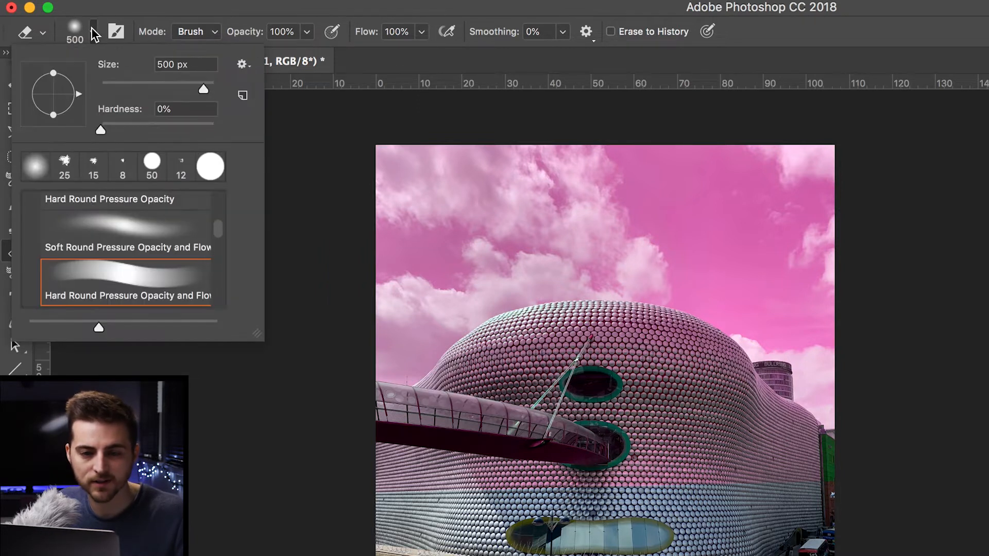
pyautogui.click(93, 32)
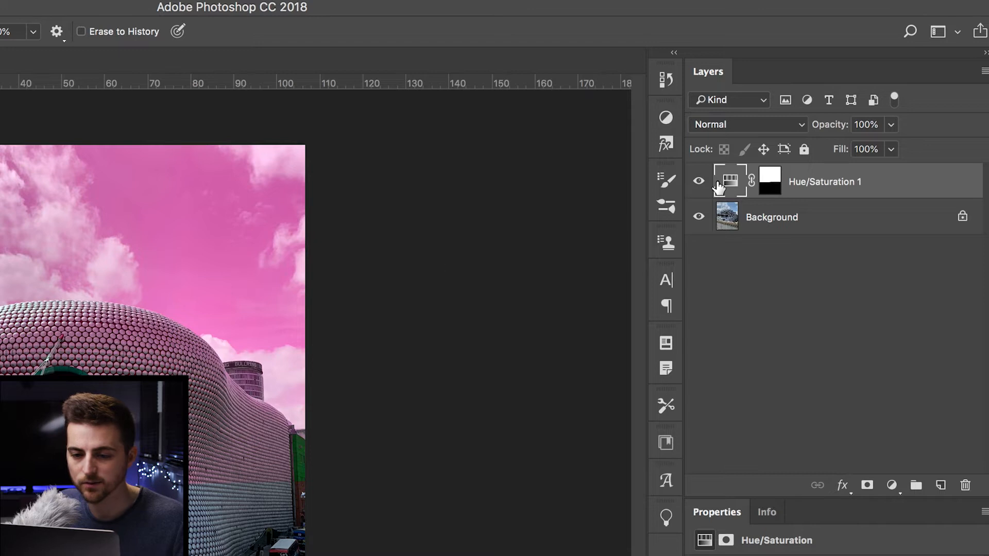
pyautogui.click(768, 181)
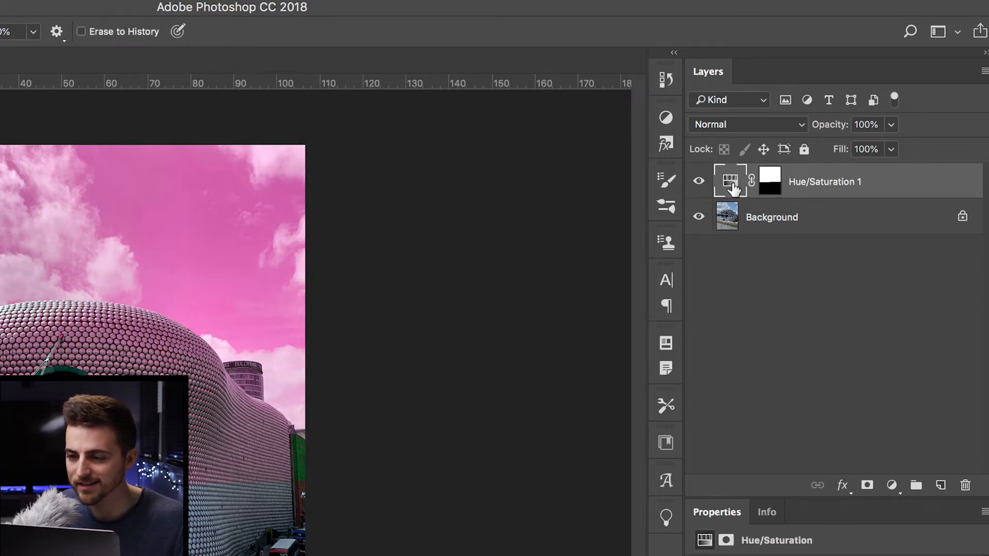
pyautogui.click(729, 181)
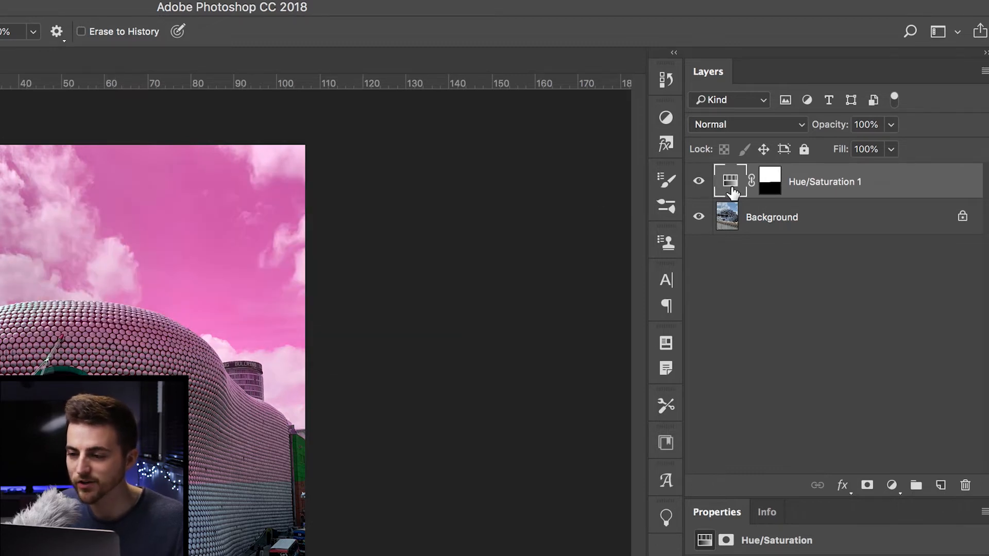
pyautogui.click(768, 182)
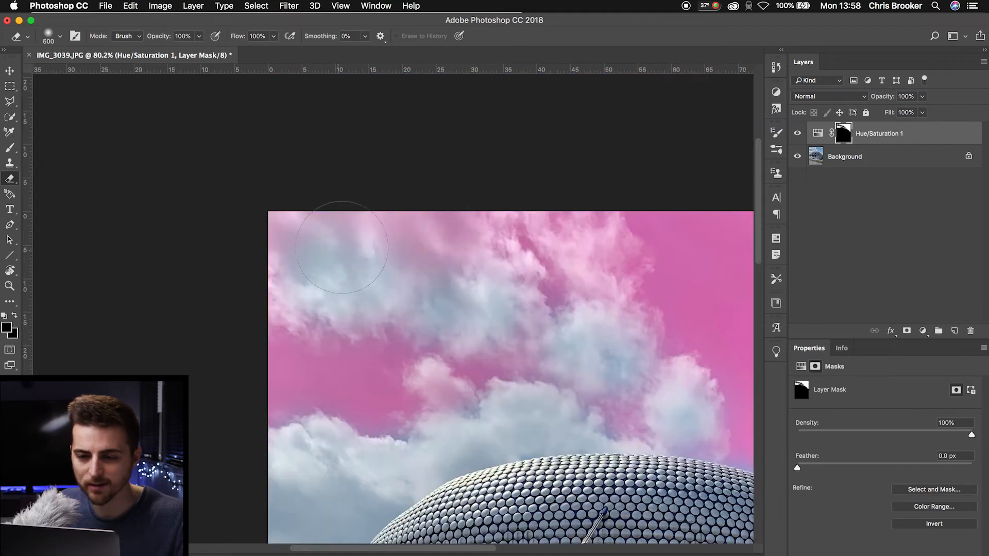
# Erase the pink tint off the clouds on the mask and re-show the layer to compare.
pyautogui.moveTo(341, 247); pyautogui.dragTo(596, 277)
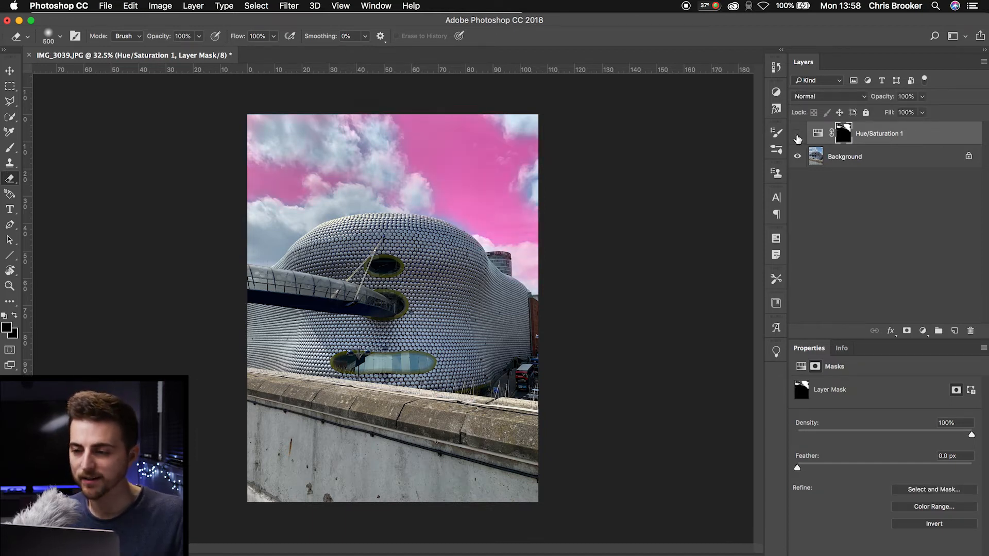
pyautogui.click(816, 133)
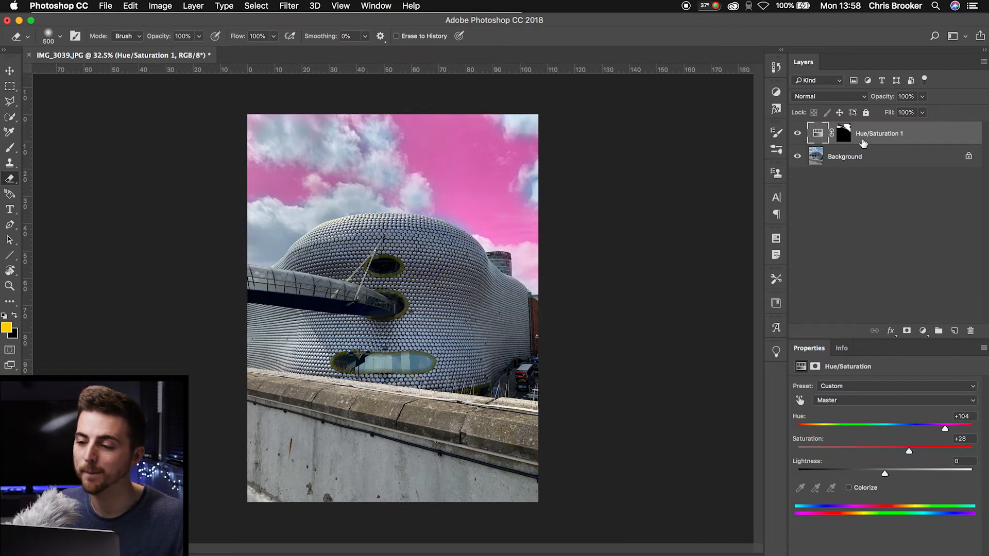
pyautogui.moveTo(945, 111); pyautogui.dragTo(869, 112)
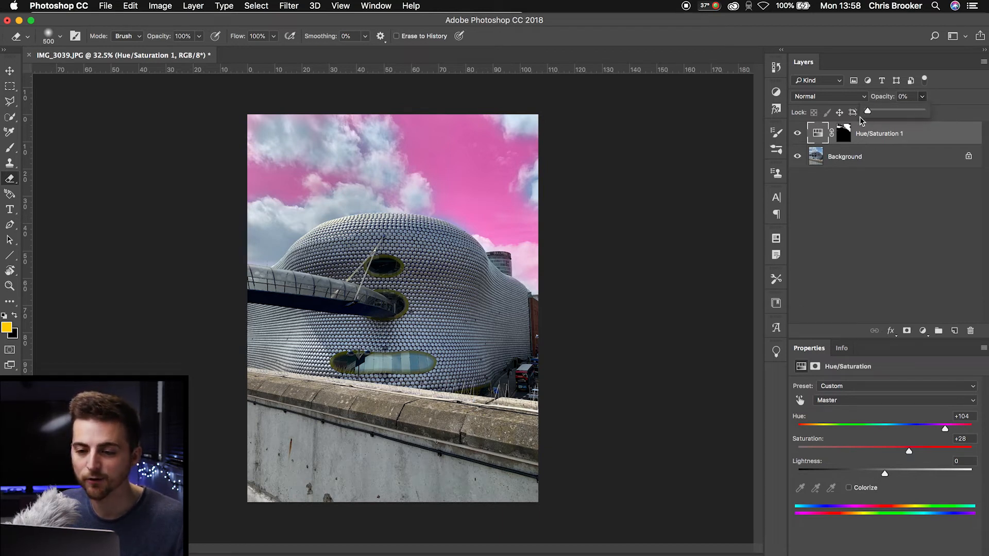
pyautogui.moveTo(867, 111); pyautogui.dragTo(896, 111)
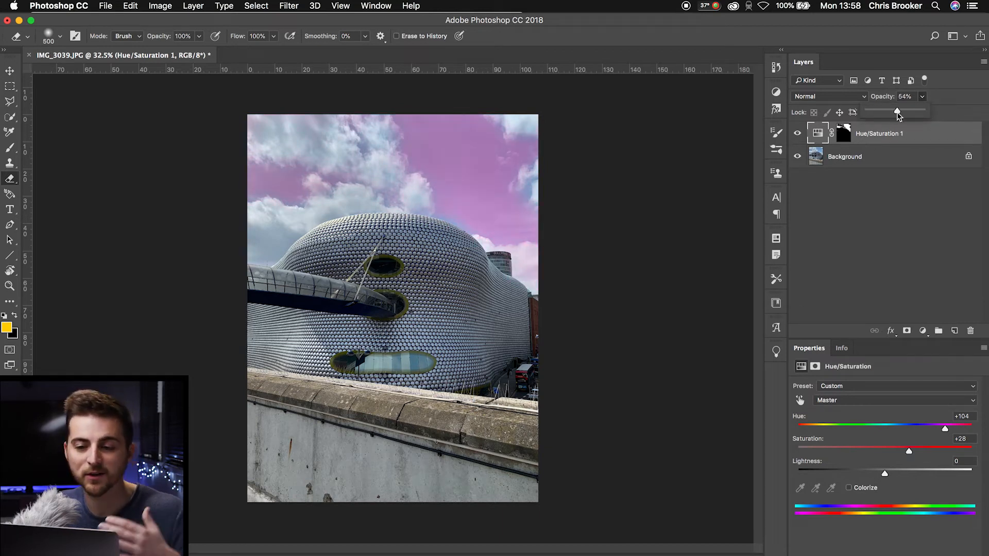
pyautogui.moveTo(895, 111); pyautogui.dragTo(940, 111)
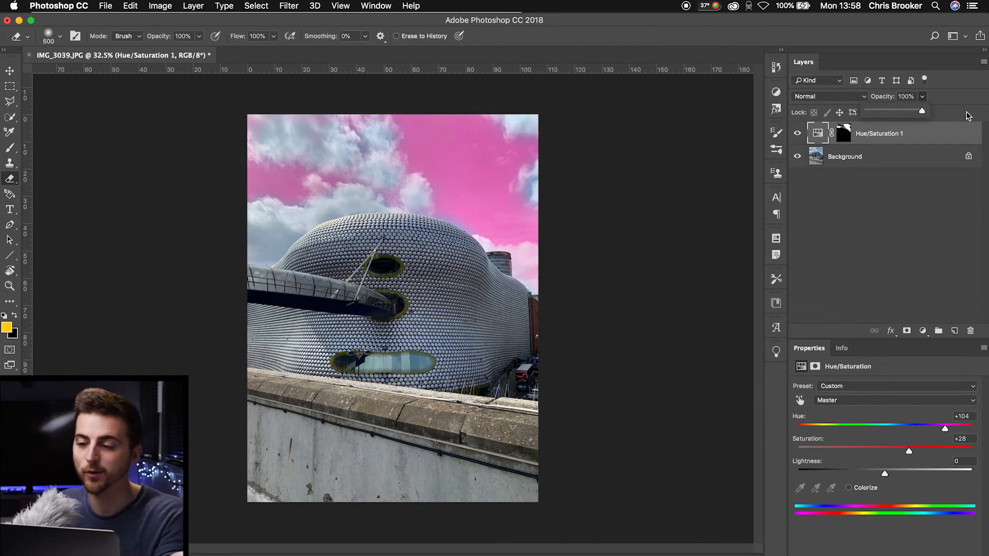
pyautogui.moveTo(927, 111); pyautogui.dragTo(914, 111)
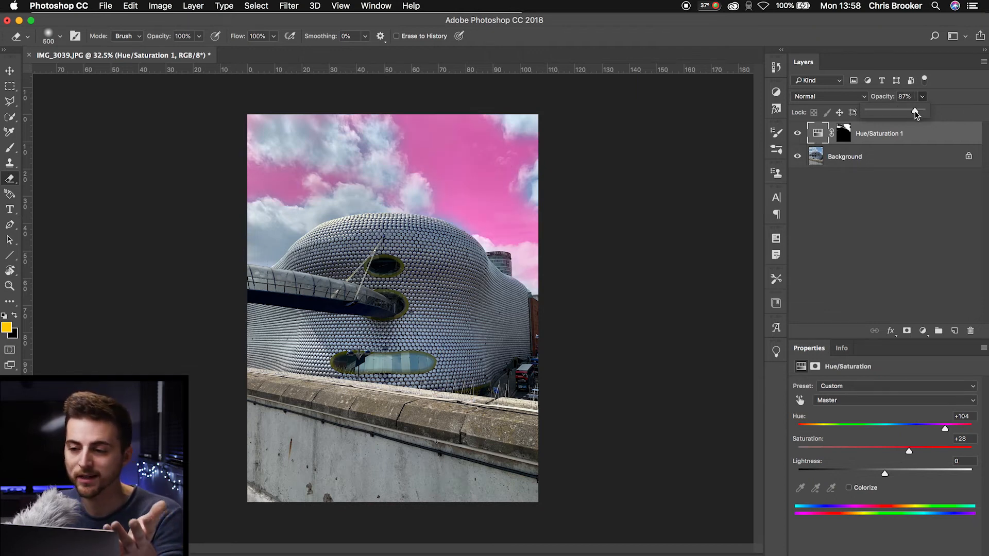
pyautogui.moveTo(915, 111); pyautogui.dragTo(921, 112)
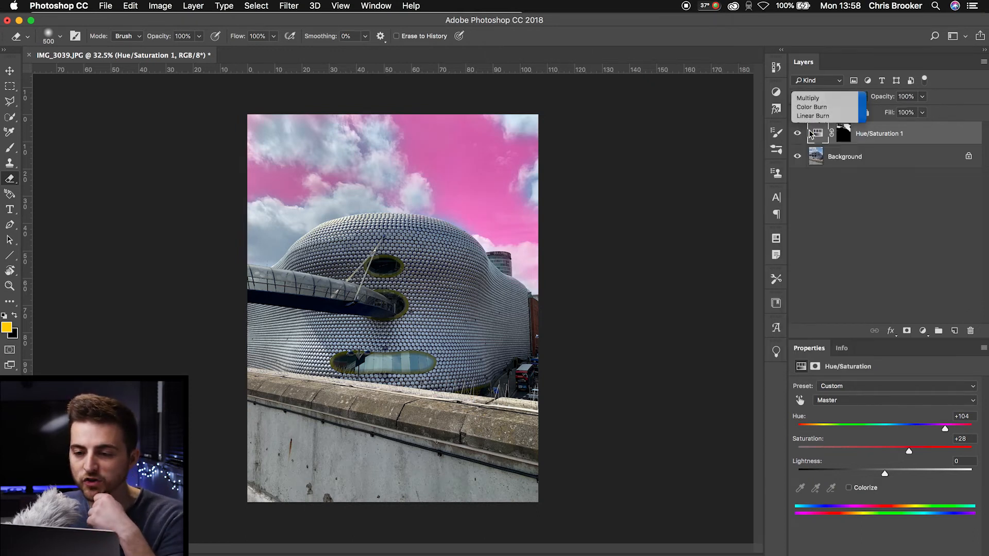
# Cycle the layer's blend mode through Multiply, Color Burn, Linear Burn, Lighten, Overlay, Linear Light and Divide.
pyautogui.click(809, 98)
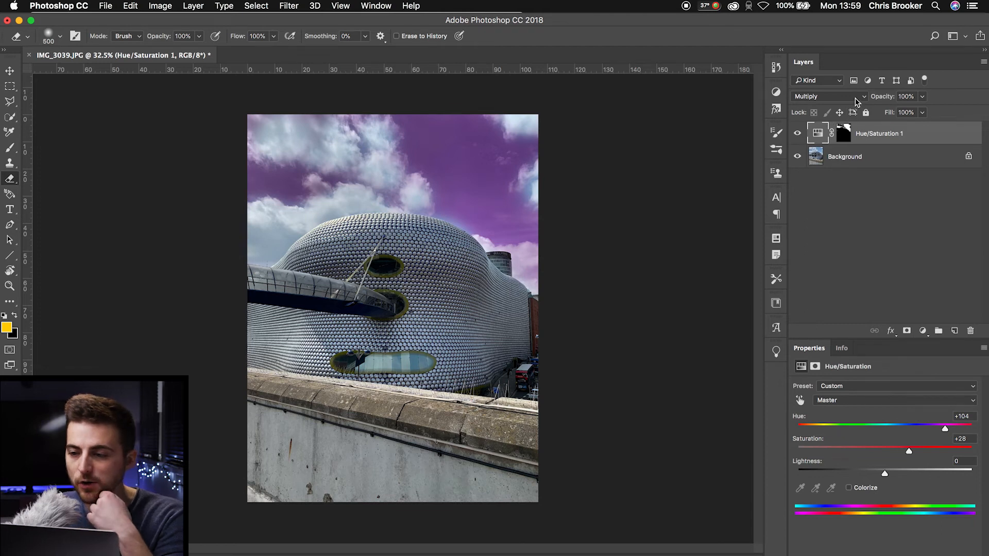
pyautogui.click(829, 96)
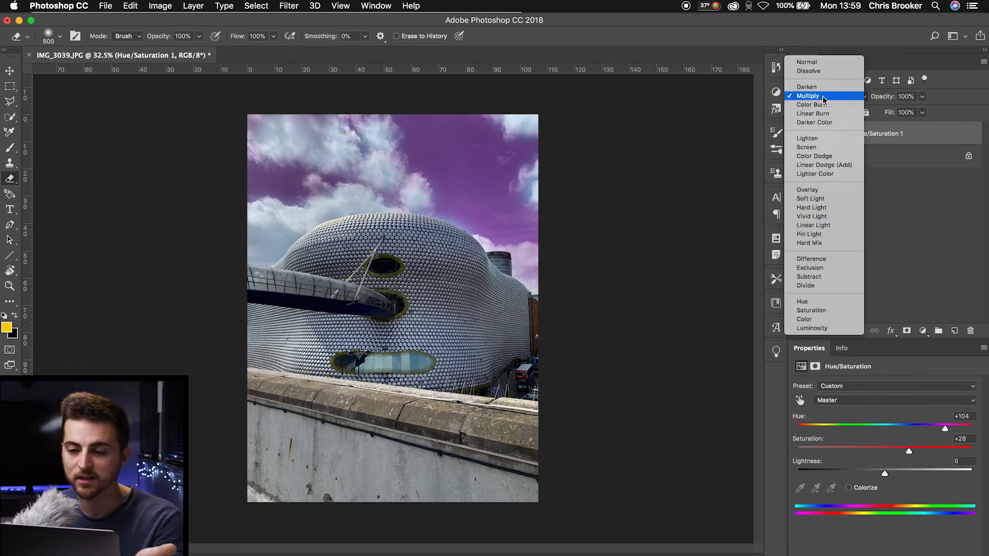
pyautogui.click(813, 104)
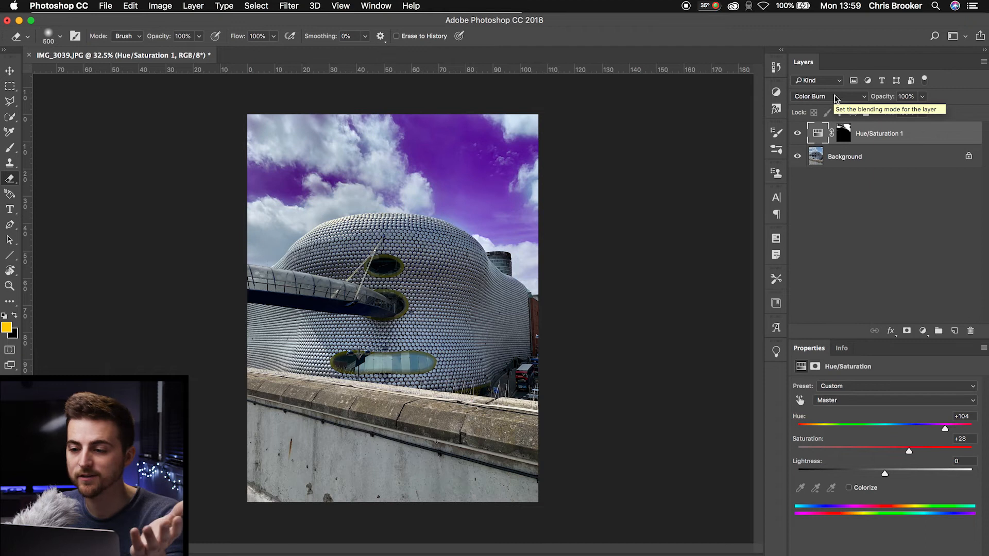
pyautogui.click(829, 96)
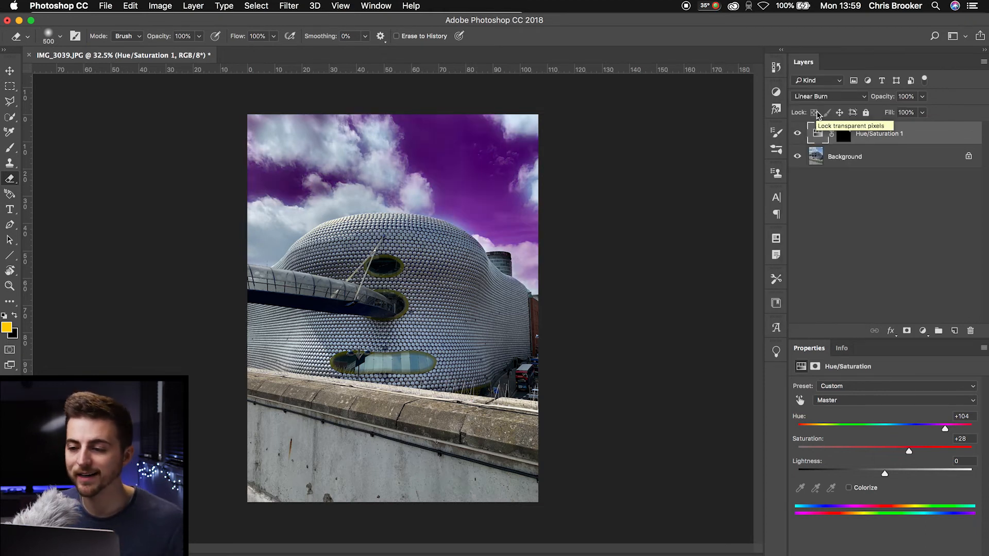
pyautogui.click(828, 96)
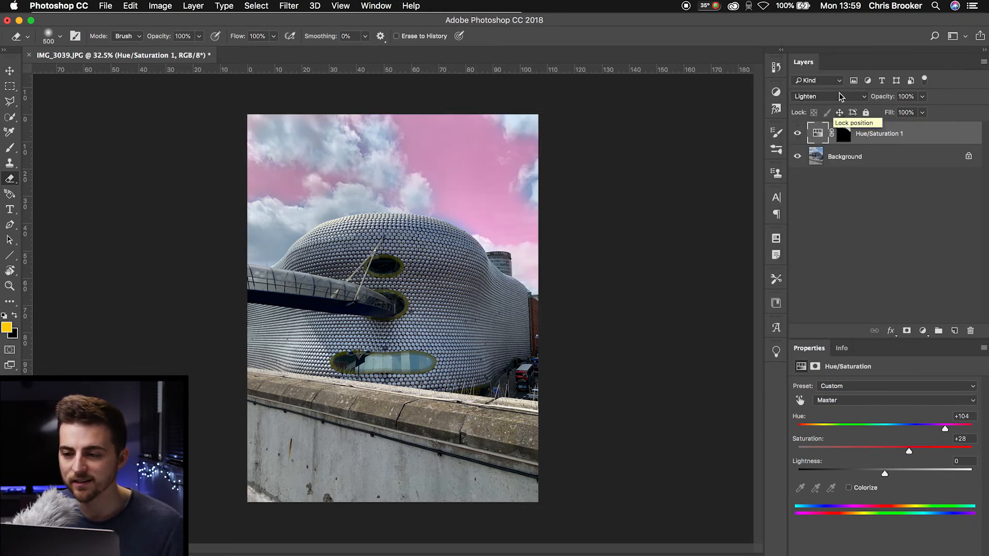
pyautogui.click(826, 96)
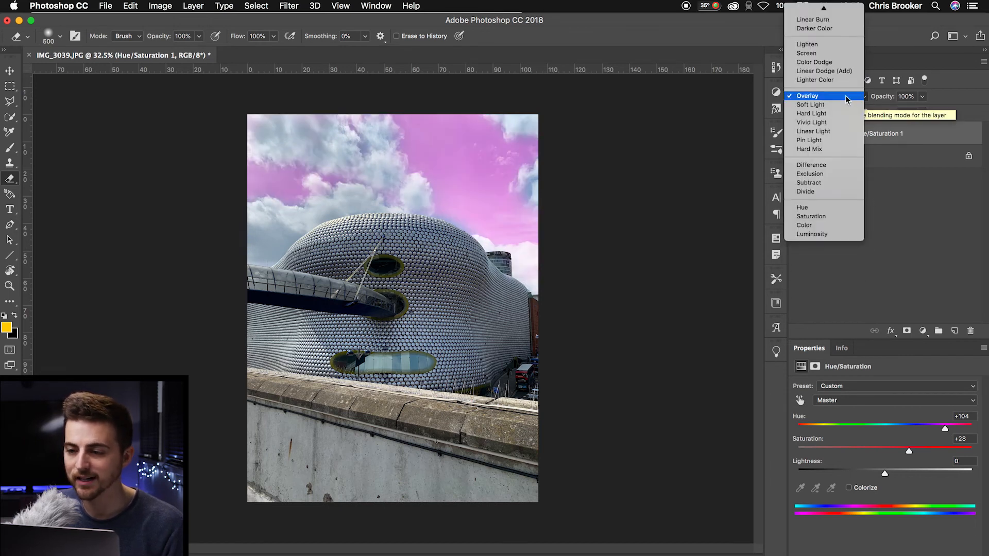
pyautogui.click(812, 131)
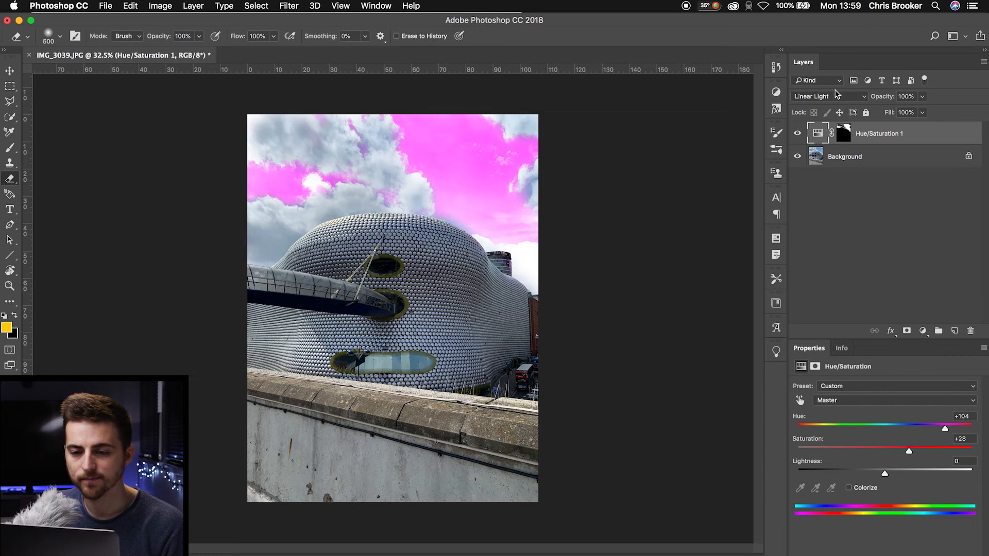
pyautogui.click(830, 96)
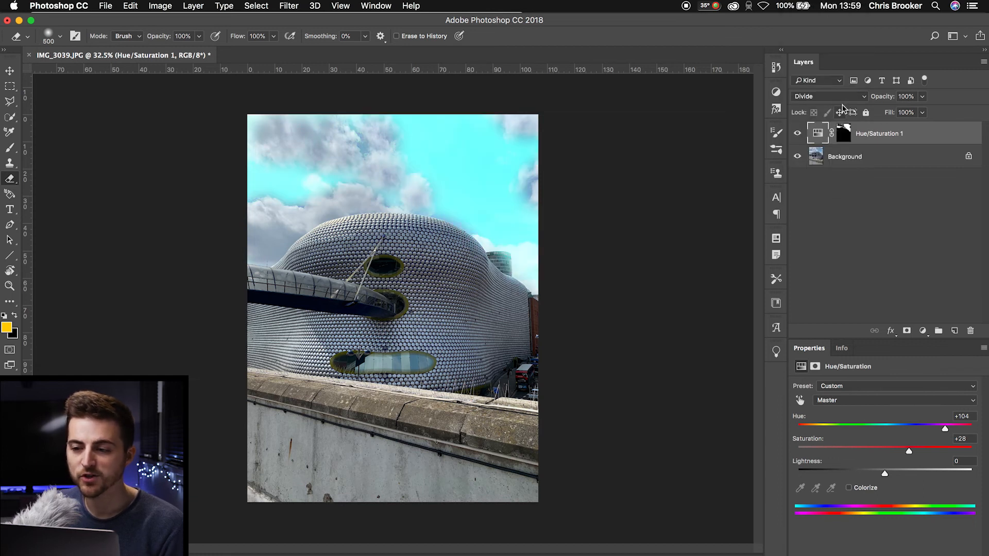
pyautogui.click(828, 96)
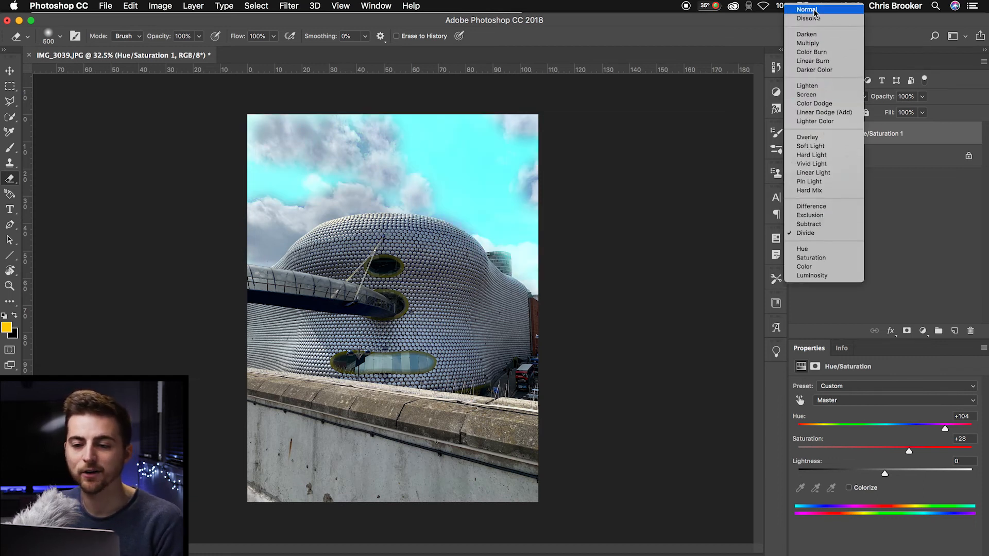